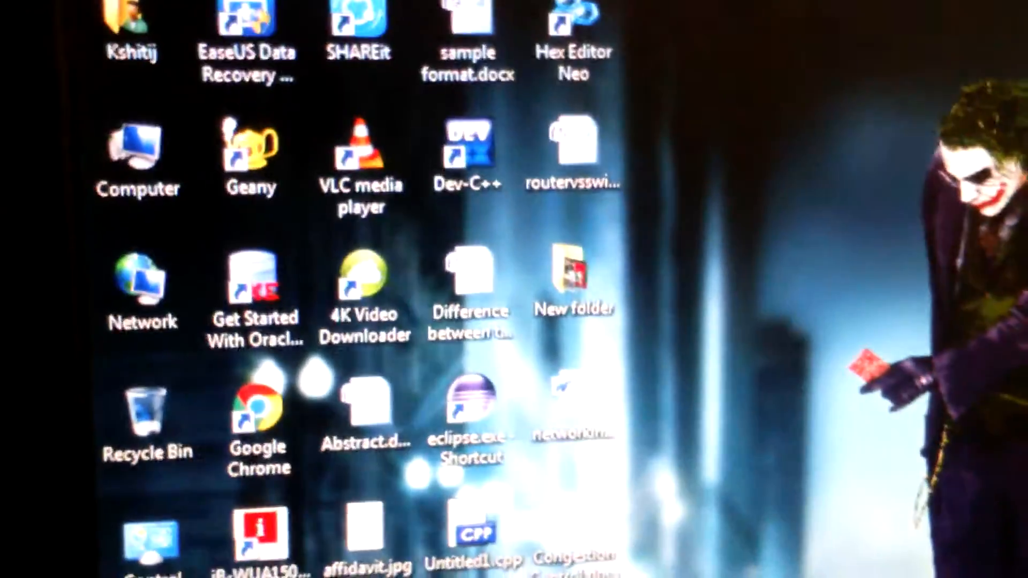
Browse from Computer into Local Disk (C:) > Program Files and locate the VideoLAN folder.
{"action": "left_click", "coordinate": [138, 151]}
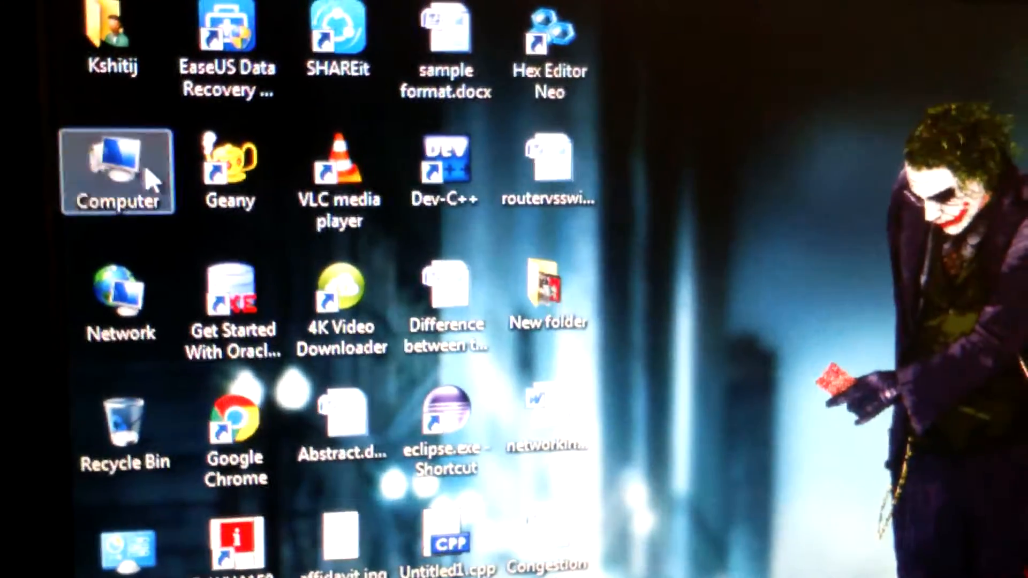
{"action": "double_click", "coordinate": [117, 171]}
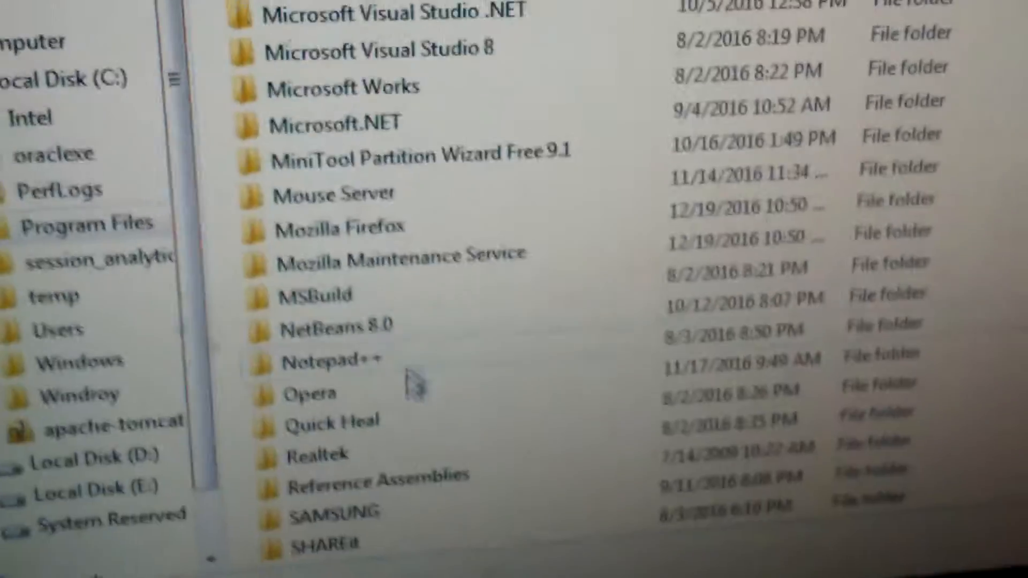
{"action": "scroll", "scroll_direction": "down", "scroll_amount": 3}
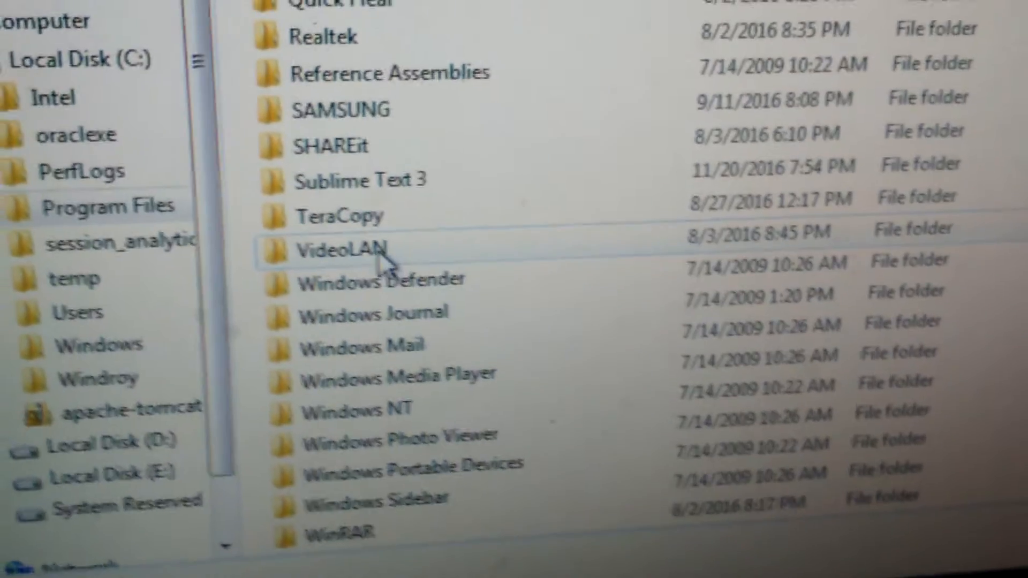
Navigate VideoLAN > VLC > lua > extensions to reach the folder holding VLSub.luac.
{"action": "double_click", "coordinate": [346, 248]}
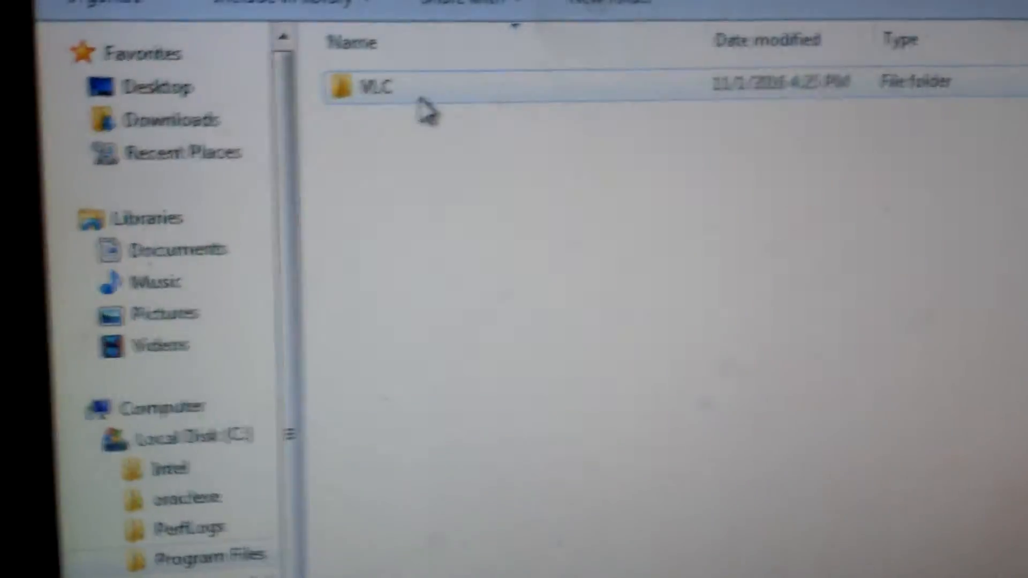
{"action": "double_click", "coordinate": [373, 86]}
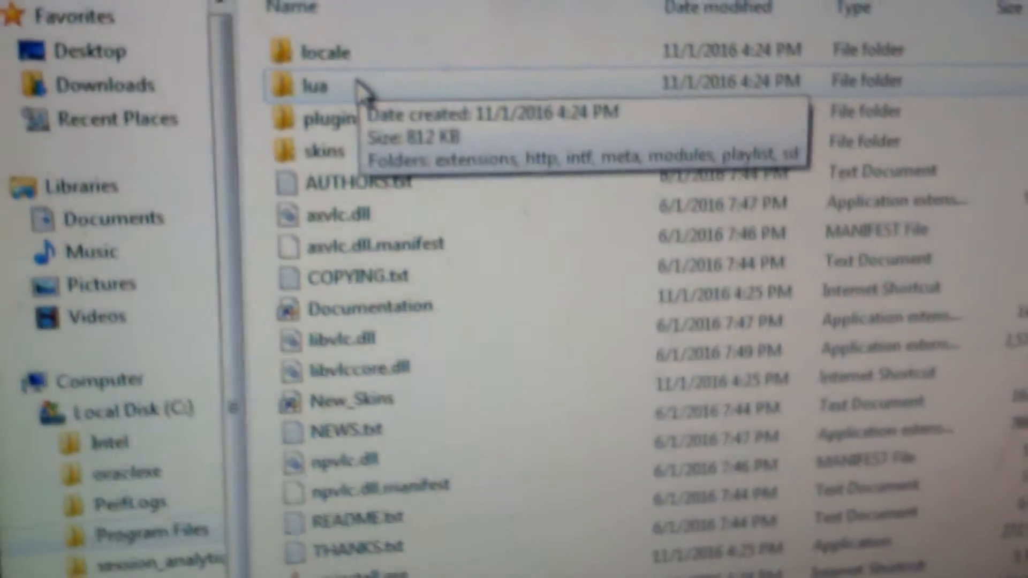
{"action": "double_click", "coordinate": [312, 86]}
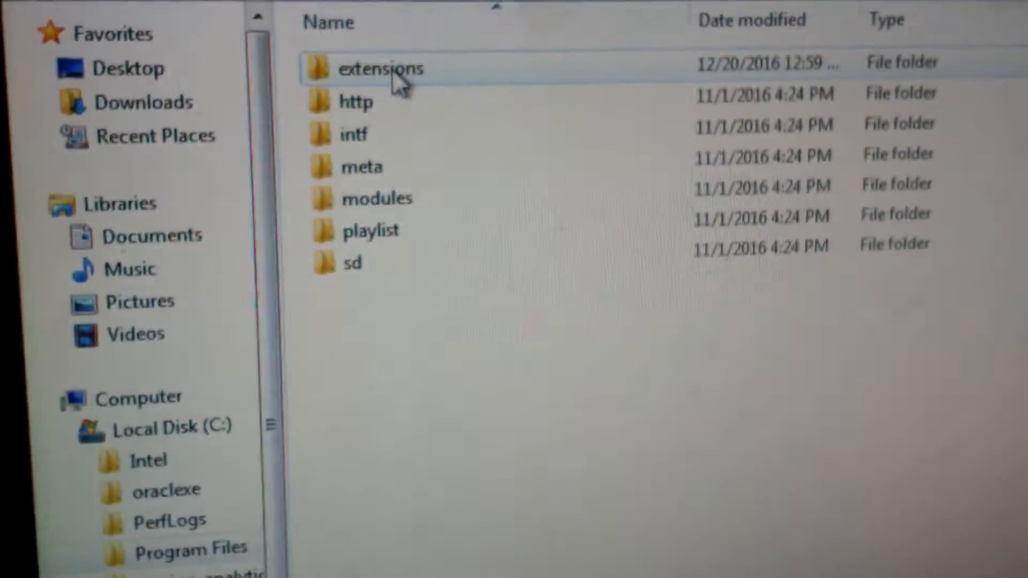
{"action": "double_click", "coordinate": [381, 68]}
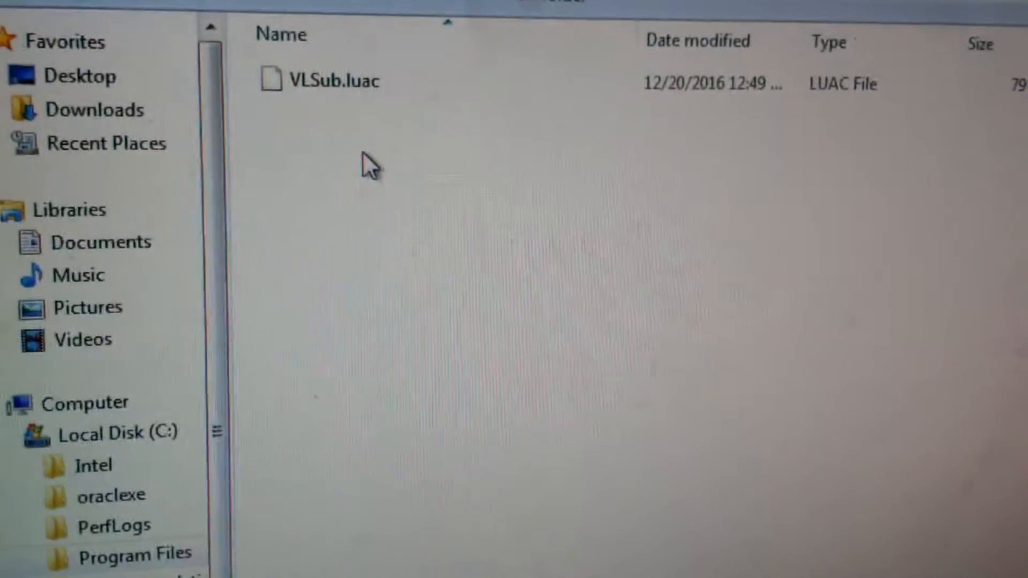
Paste the copied VLSub.luac into extensions and approve the User Account Control prompt.
{"action": "right_click", "coordinate": [370, 164]}
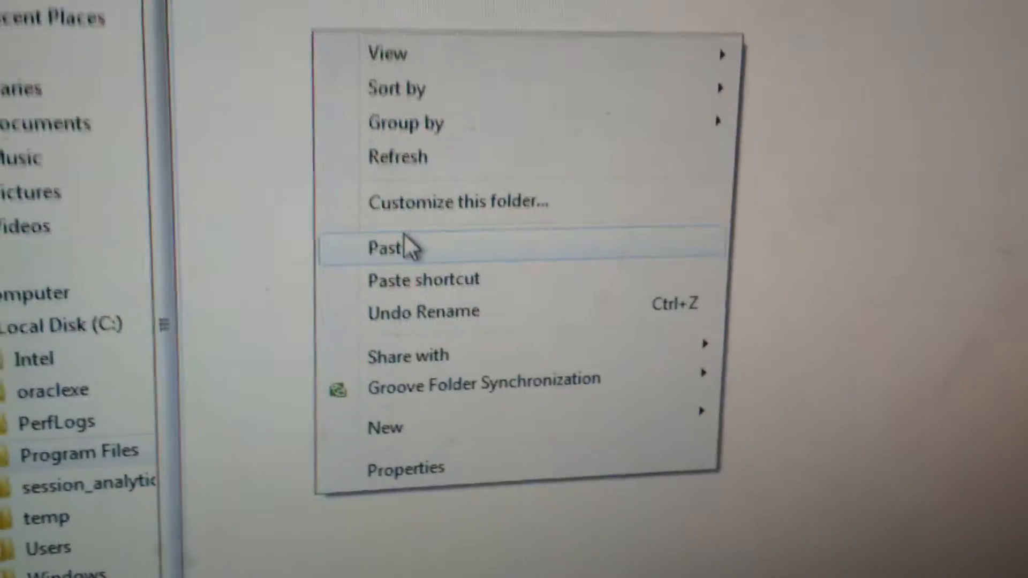
{"action": "left_click", "coordinate": [386, 247]}
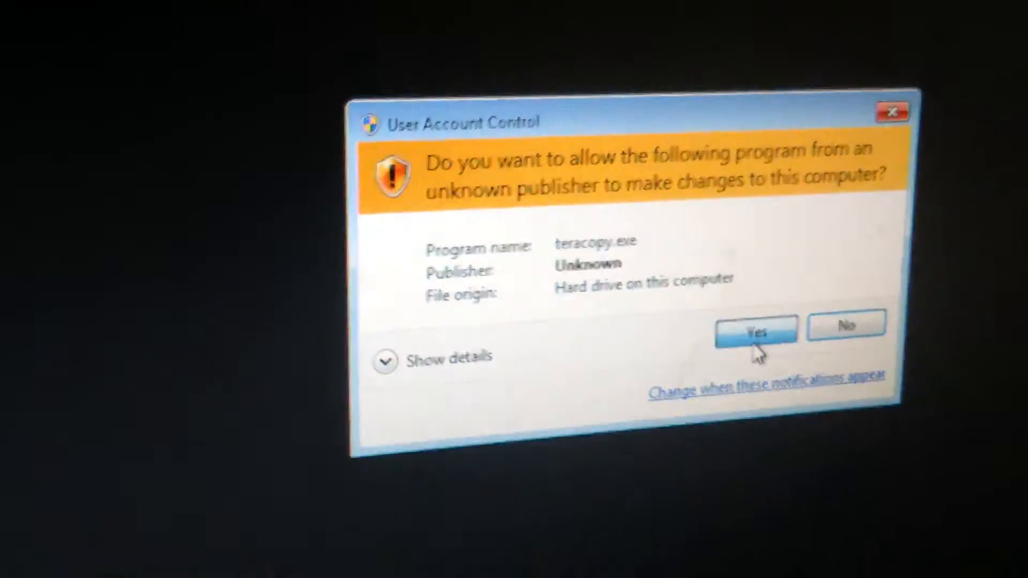
{"action": "left_click", "coordinate": [755, 330]}
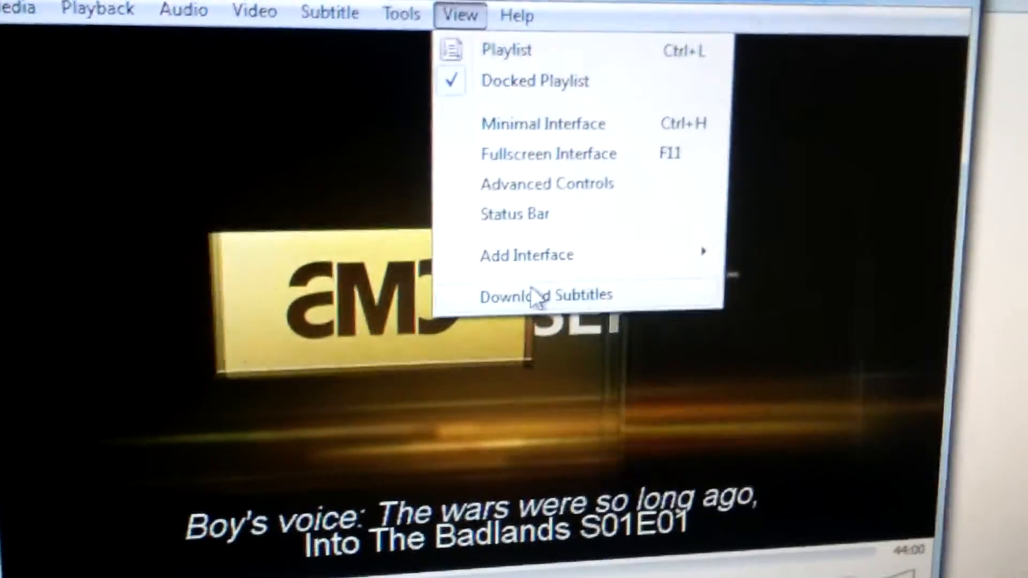
Launch the VLSub downloader for Into The Badlands season 01 episode 01 from the View menu.
{"action": "left_click", "coordinate": [545, 295]}
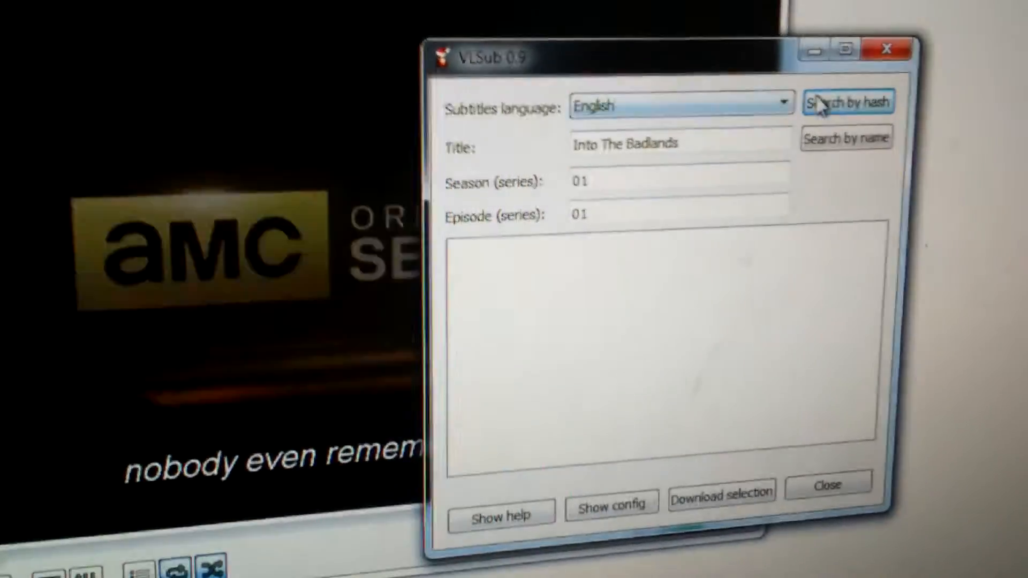
Search subtitles by hash and download the selected English result into playback.
{"action": "left_click", "coordinate": [846, 101]}
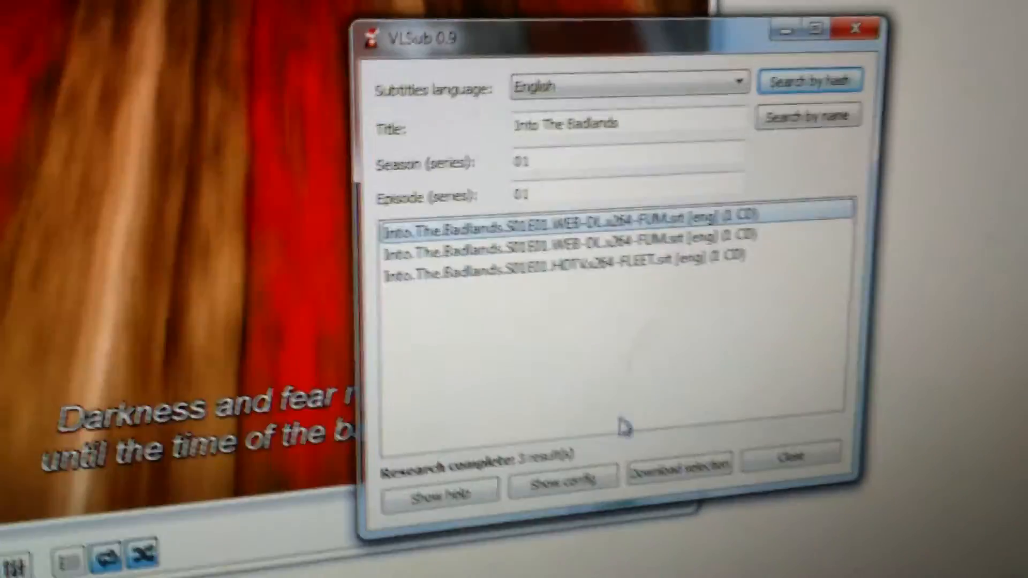
{"action": "left_click", "coordinate": [678, 463]}
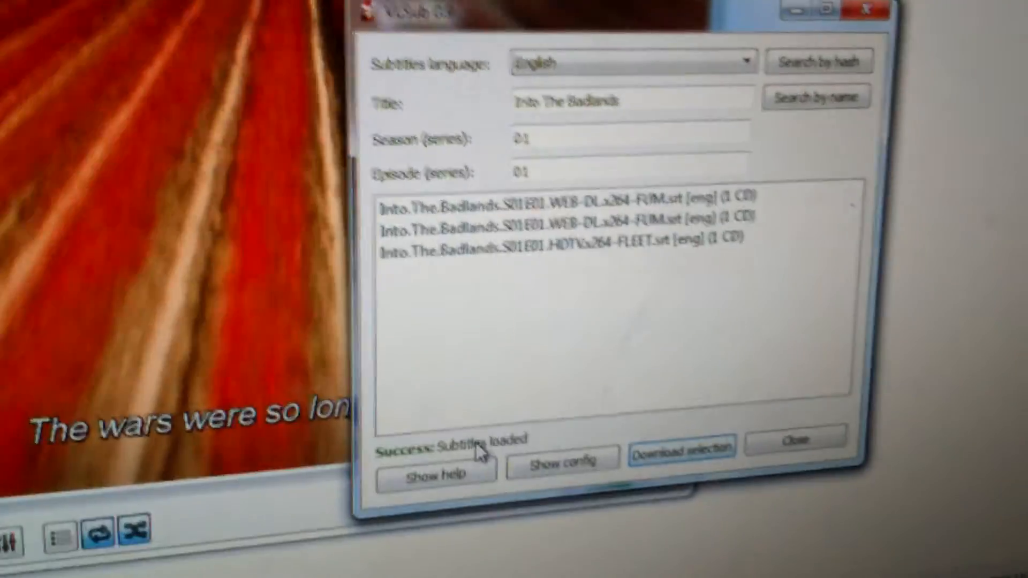